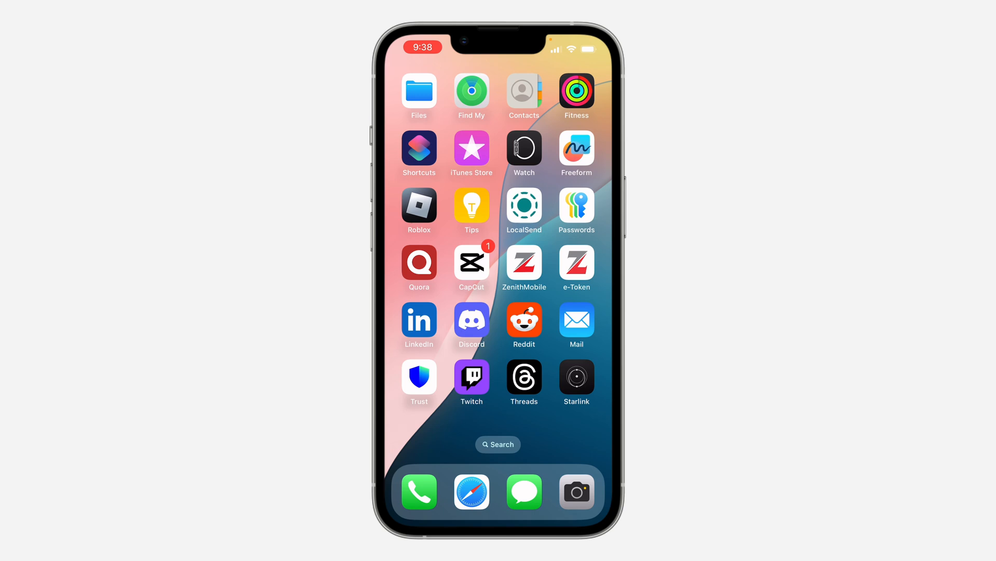
# Launch Gmail from the home screen and reach its Settings page via the side menu
pyautogui.hscroll(-3)
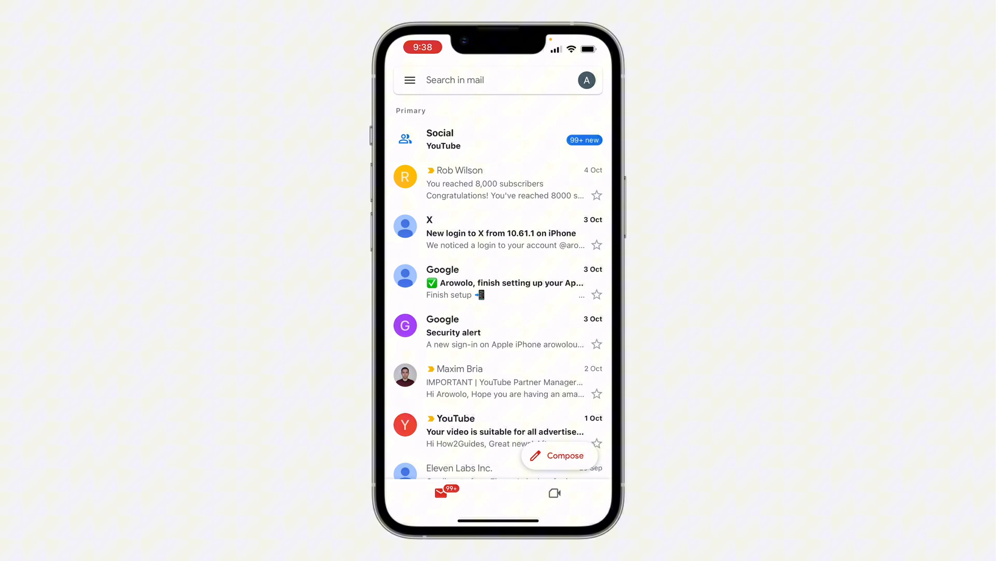
pyautogui.click(410, 80)
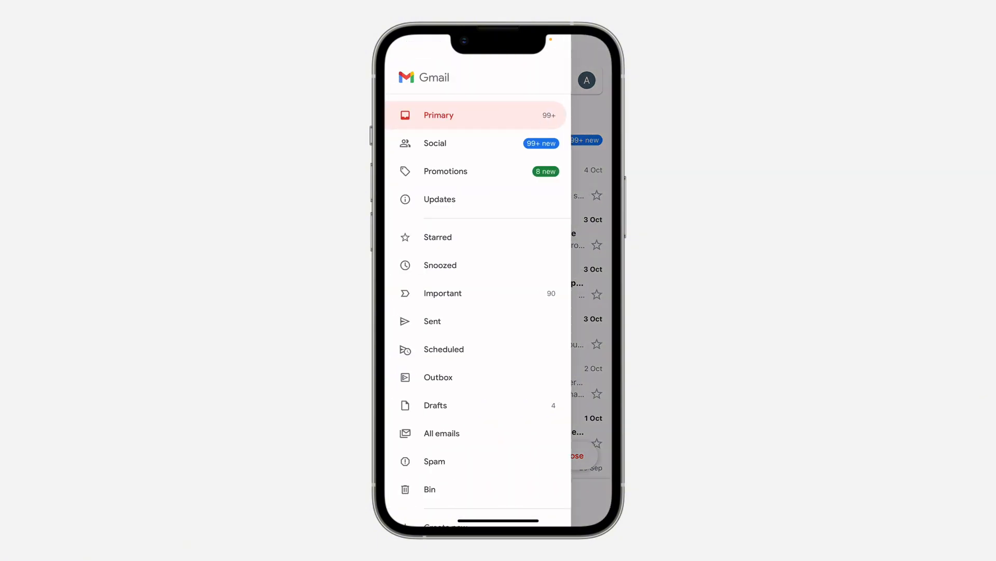
pyautogui.scroll(-3)
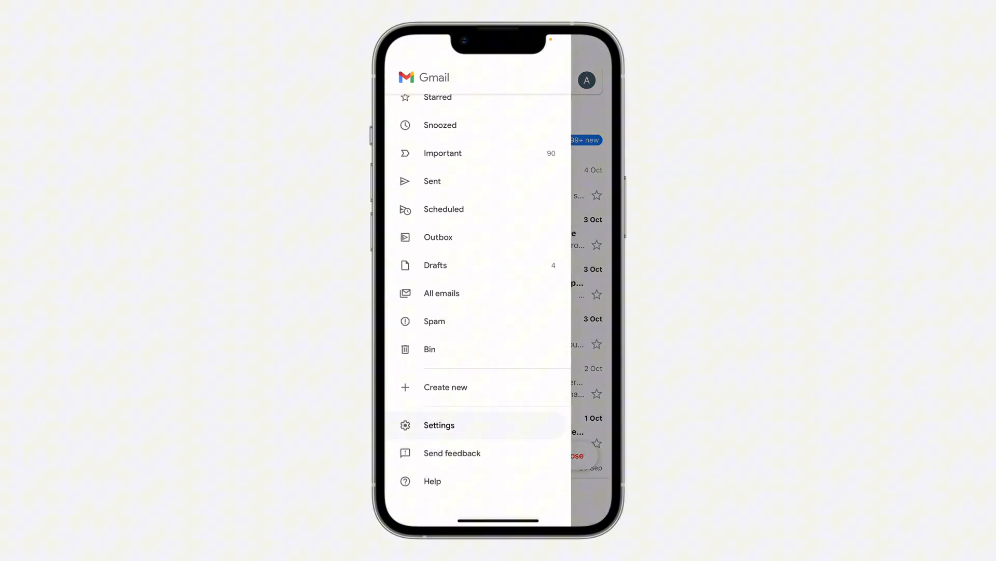
pyautogui.click(438, 424)
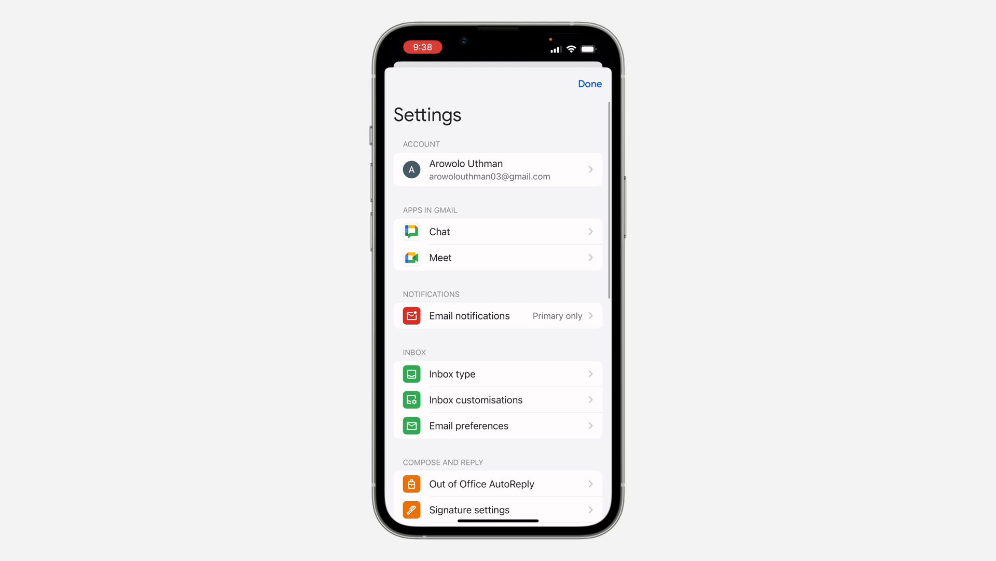
# Go to Inbox customisations > Email swipe actions, where both swipes show Archive
pyautogui.click(499, 399)
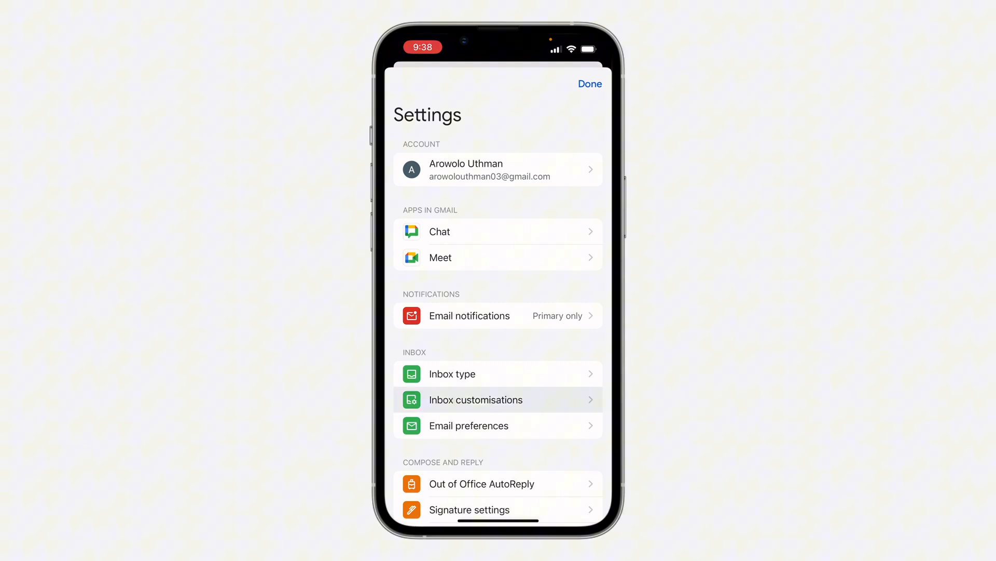
pyautogui.click(475, 399)
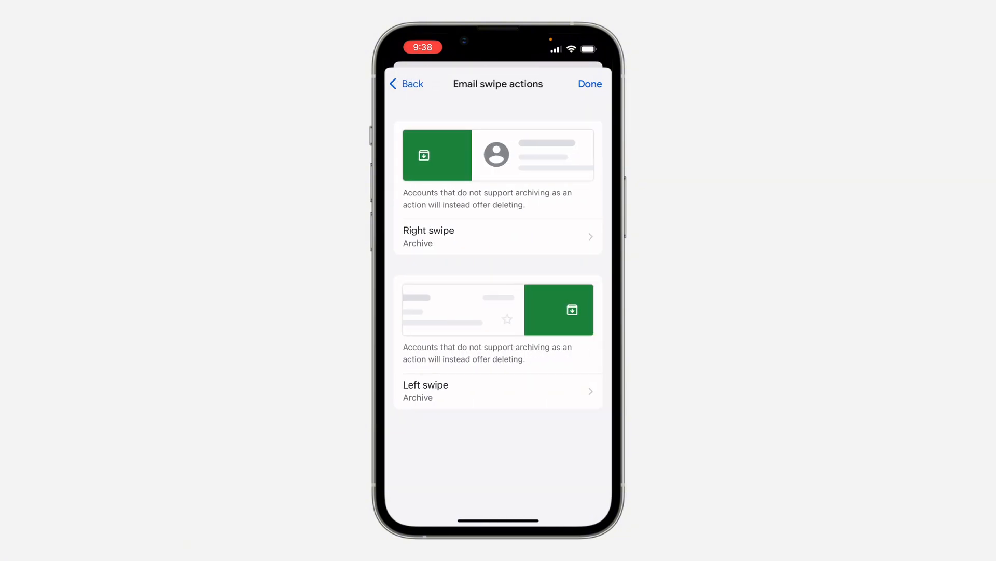
# Change the Right swipe action from Archive to Bin
pyautogui.click(497, 236)
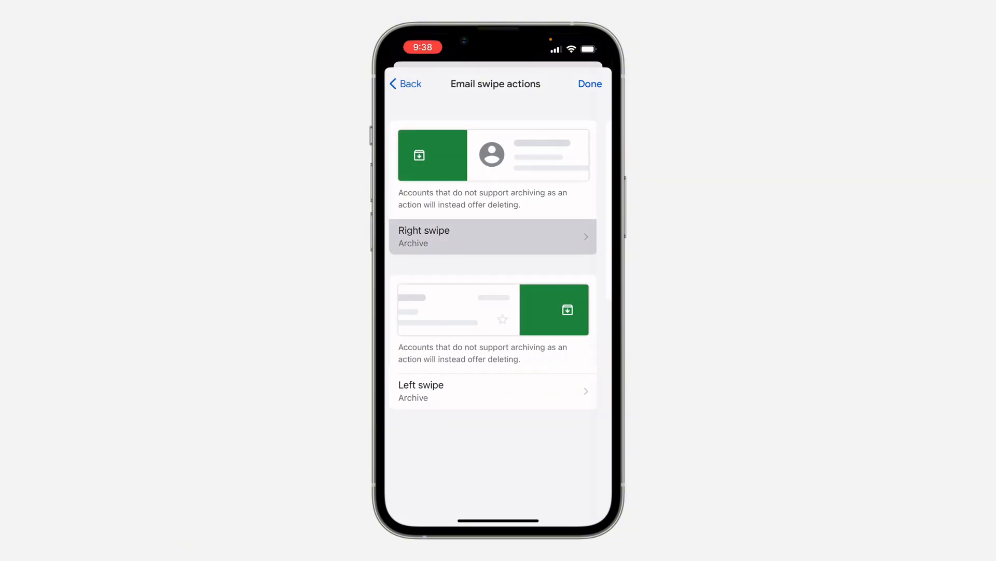
pyautogui.click(492, 236)
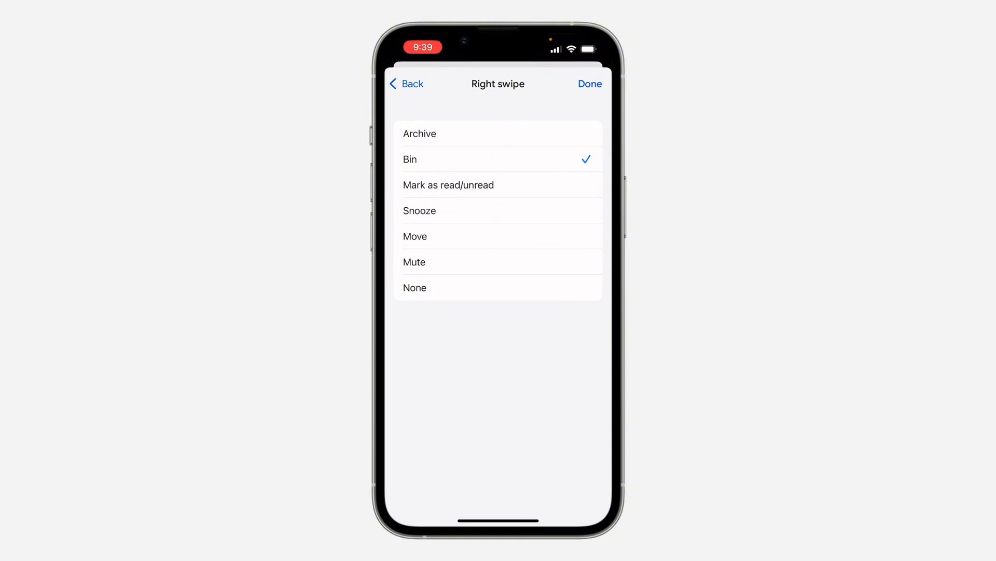
# Change the Left swipe action from Archive to None
pyautogui.click(414, 287)
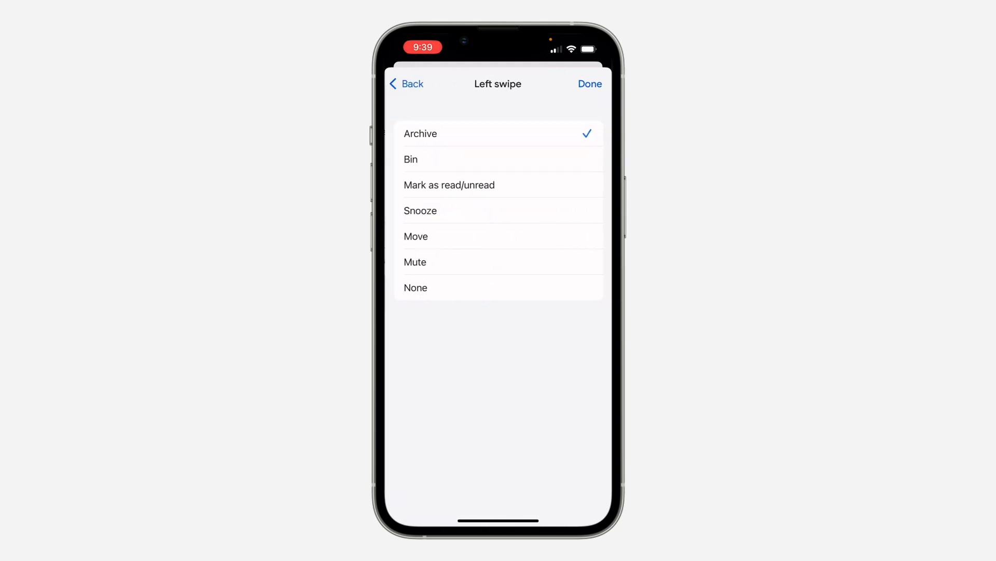
pyautogui.click(415, 287)
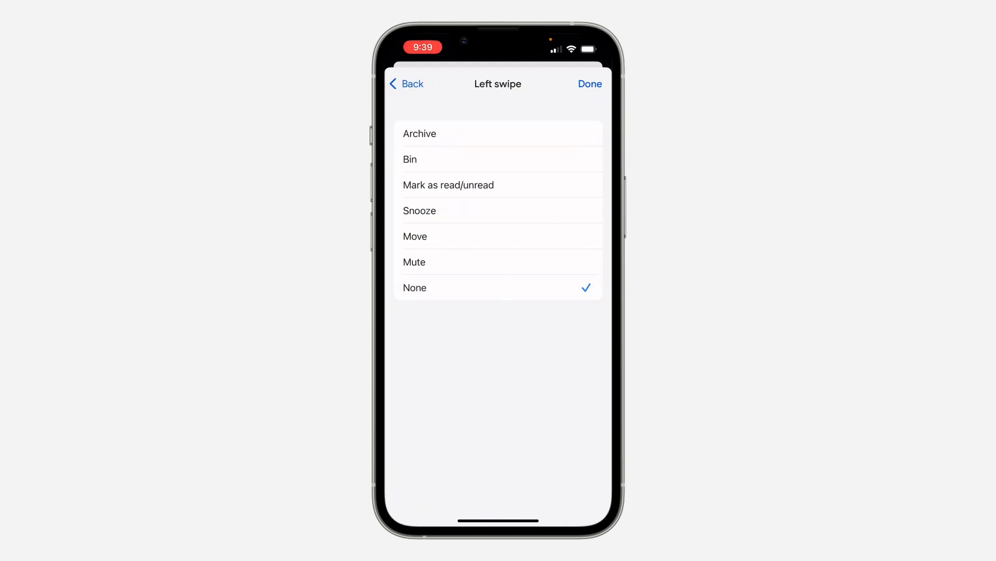